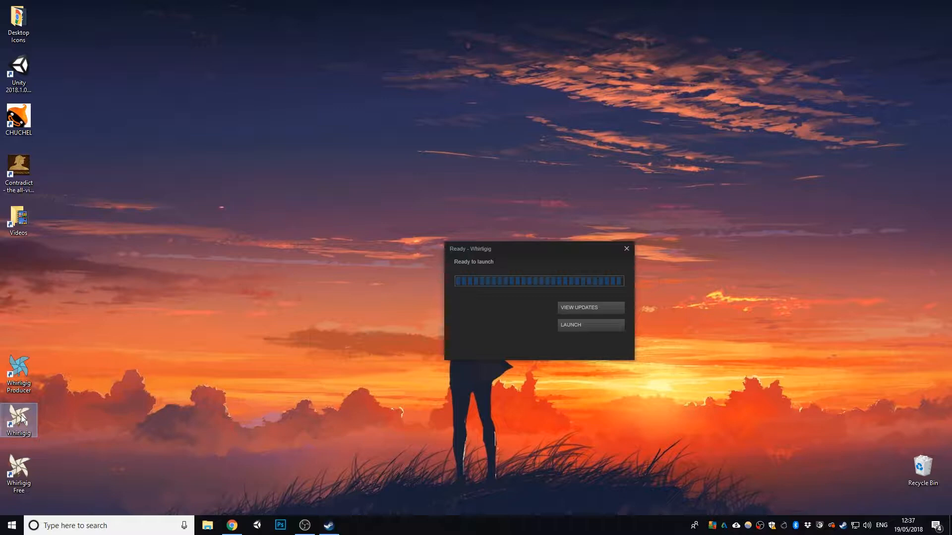
# - Launch the Whirligig media player from the Steam 'Ready - Whirligig' dialog
pyautogui.click(571, 325)
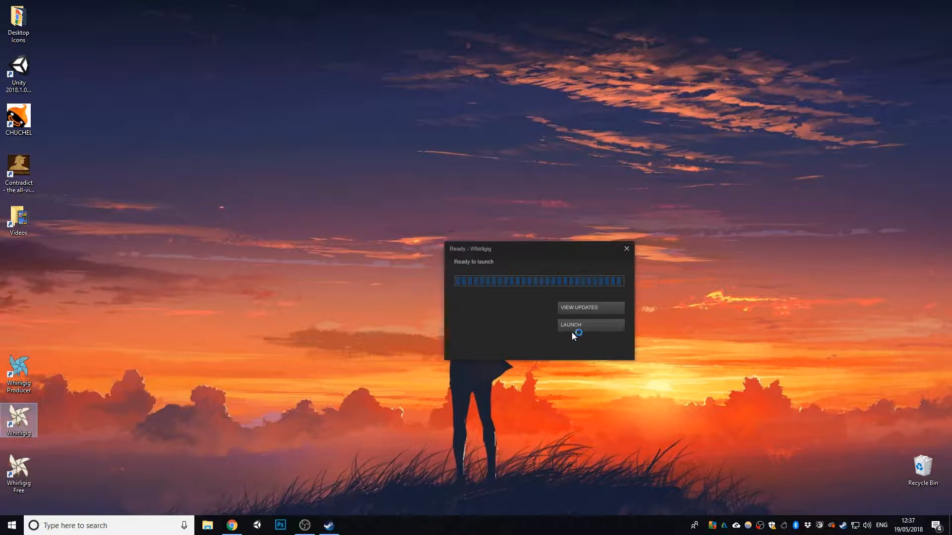
pyautogui.click(589, 325)
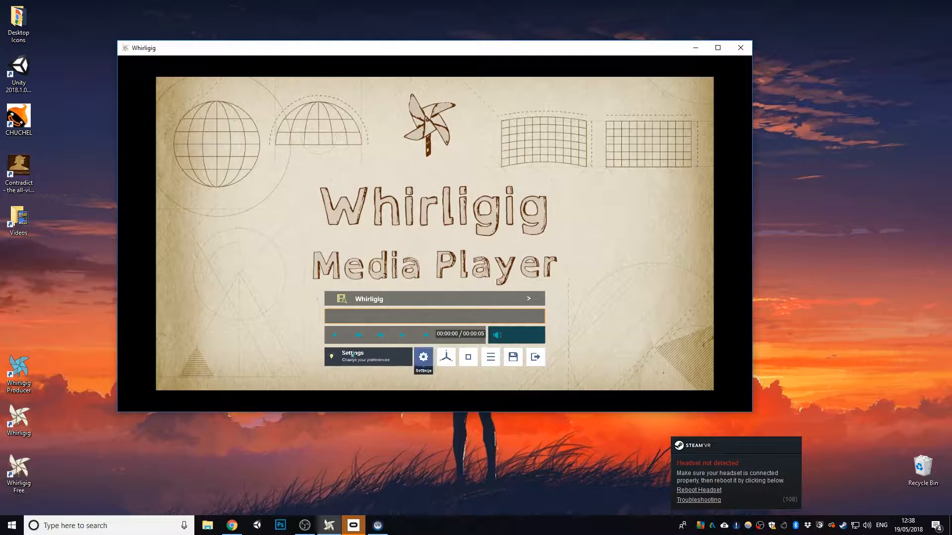
# - In Interface > Monitoring, try a Half Color Anaglyph independent monitor, then leave it off and Mono
pyautogui.click(423, 355)
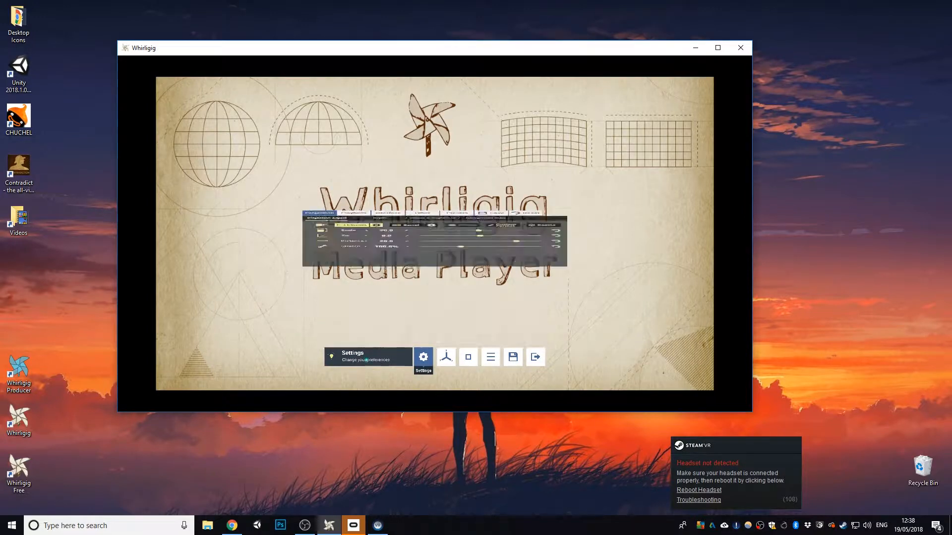
pyautogui.click(387, 165)
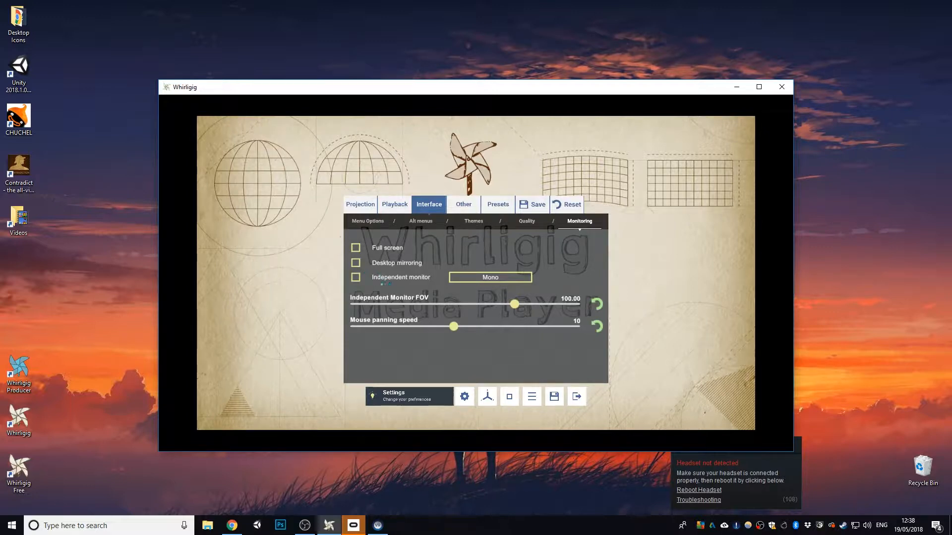
pyautogui.click(356, 277)
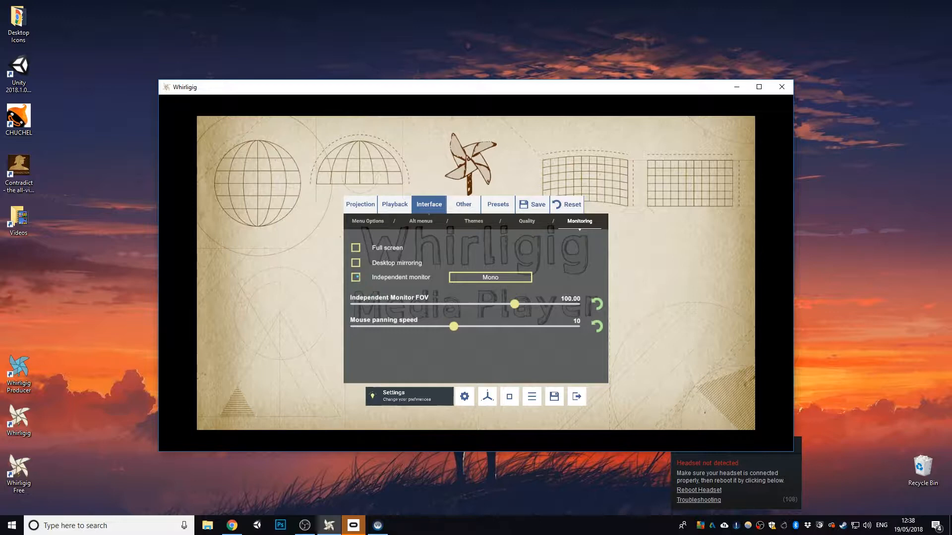
pyautogui.click(356, 278)
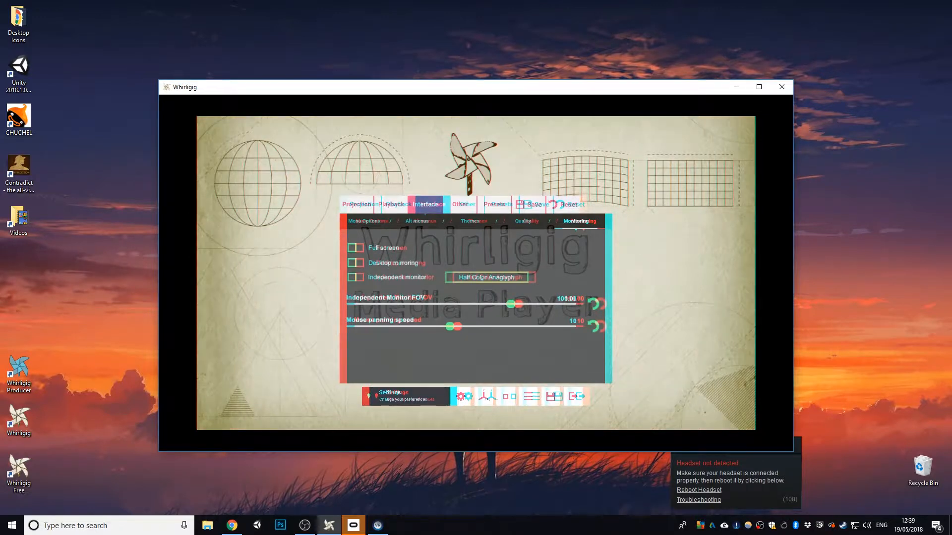
pyautogui.click(489, 277)
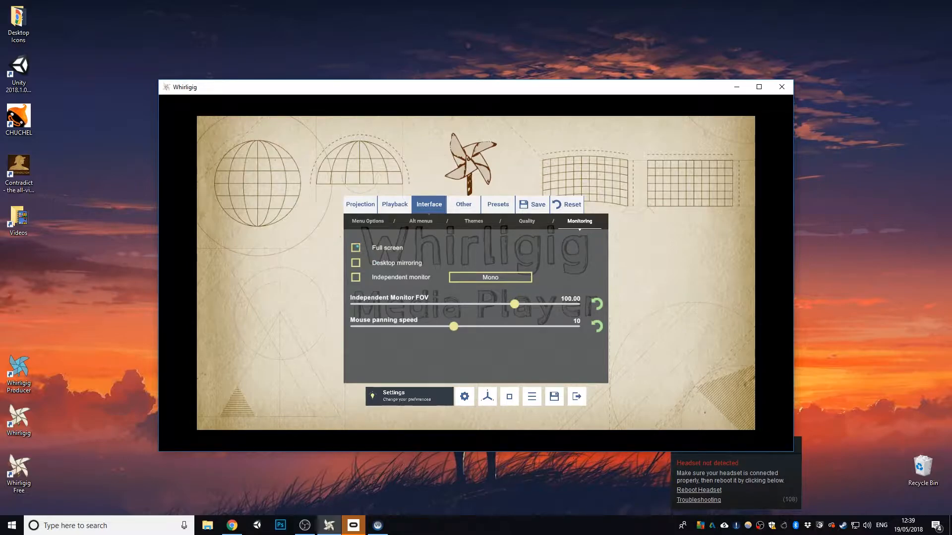
pyautogui.click(759, 87)
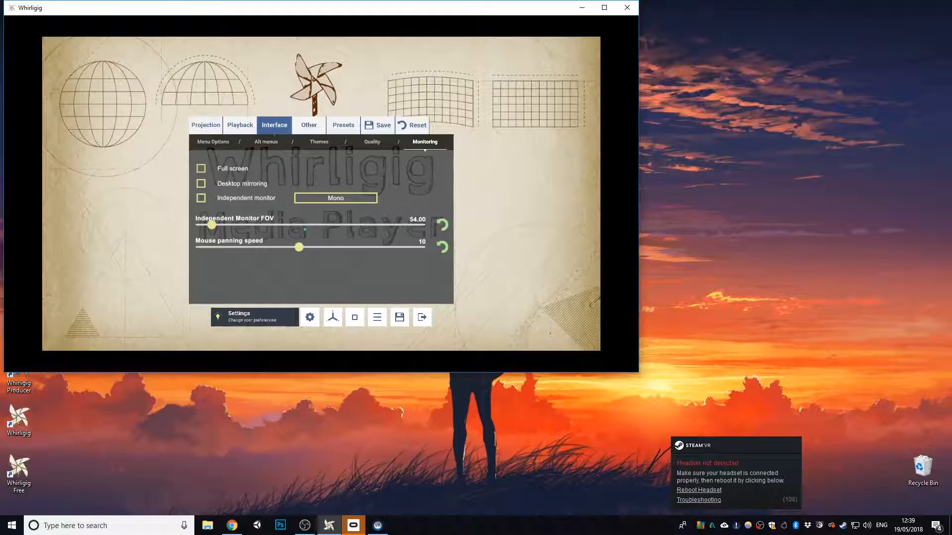
pyautogui.moveTo(211, 225); pyautogui.dragTo(359, 225)
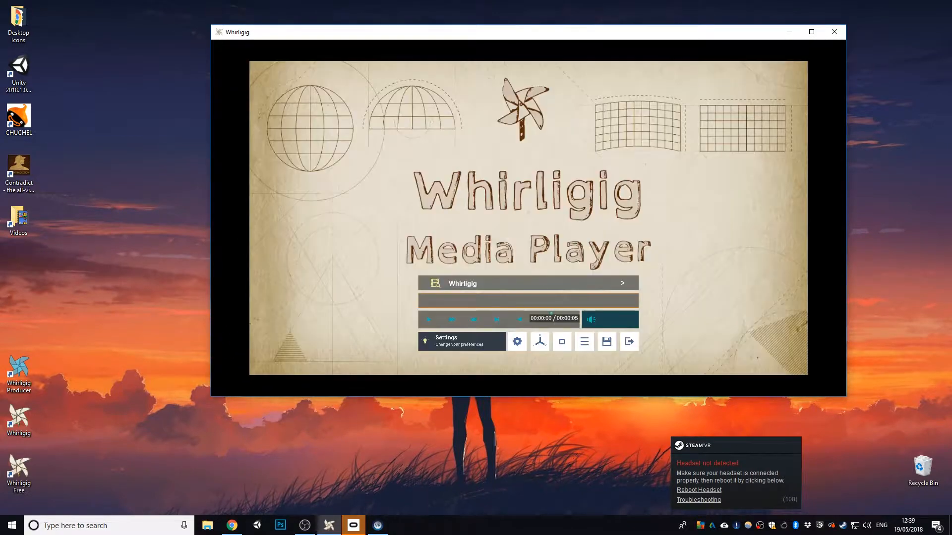
pyautogui.click(515, 341)
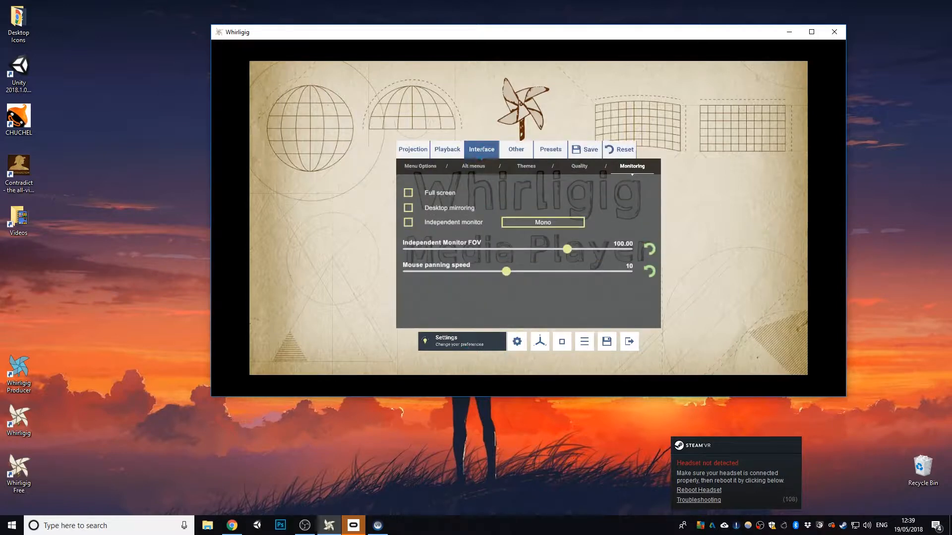
# - Choose a cloudy sky background from Interface > Themes and return to the preferences
pyautogui.click(525, 165)
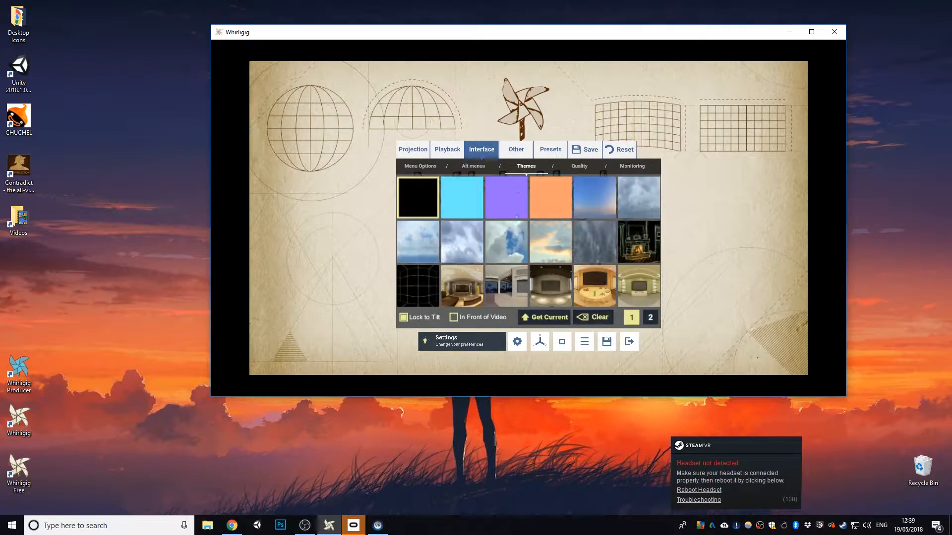
pyautogui.click(549, 241)
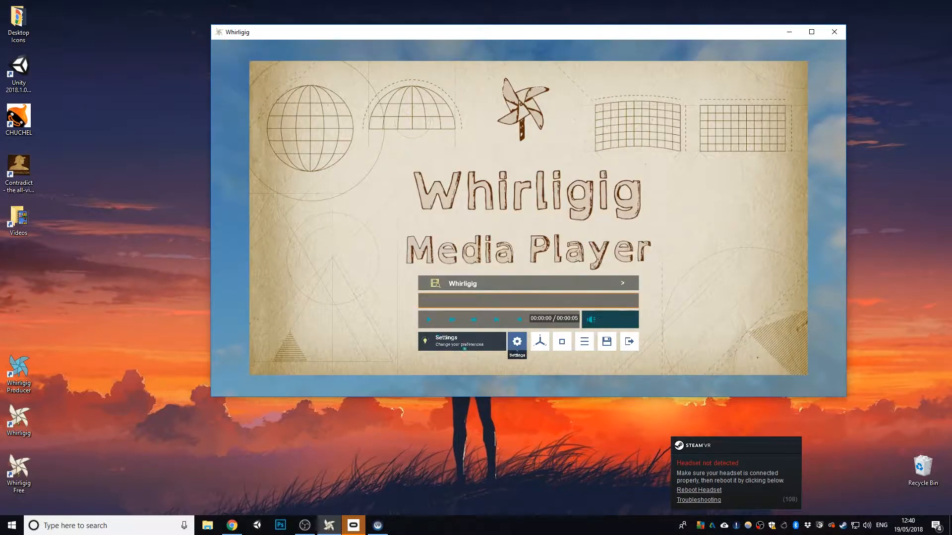
pyautogui.click(428, 318)
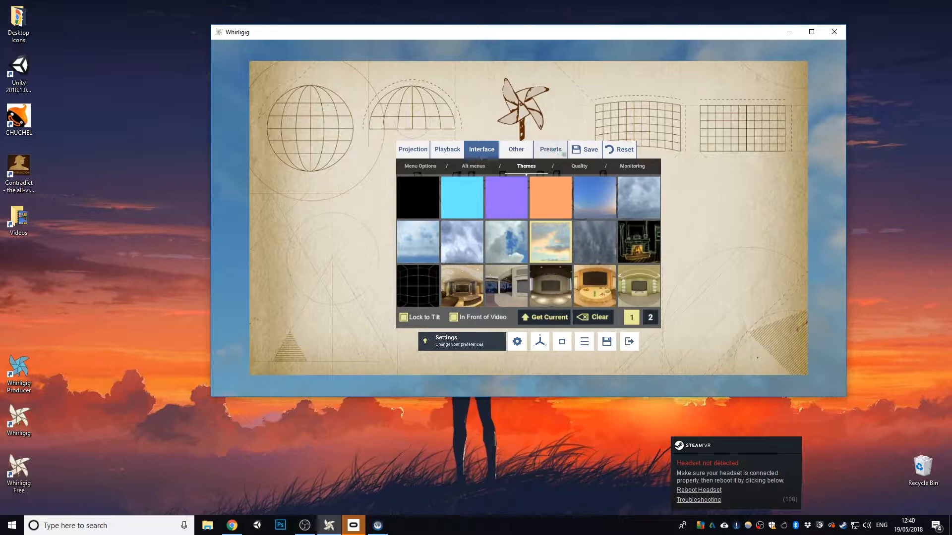
# - In Monitoring, test the independent monitor FOV at 120 and 50, then restore it to 100
pyautogui.click(631, 166)
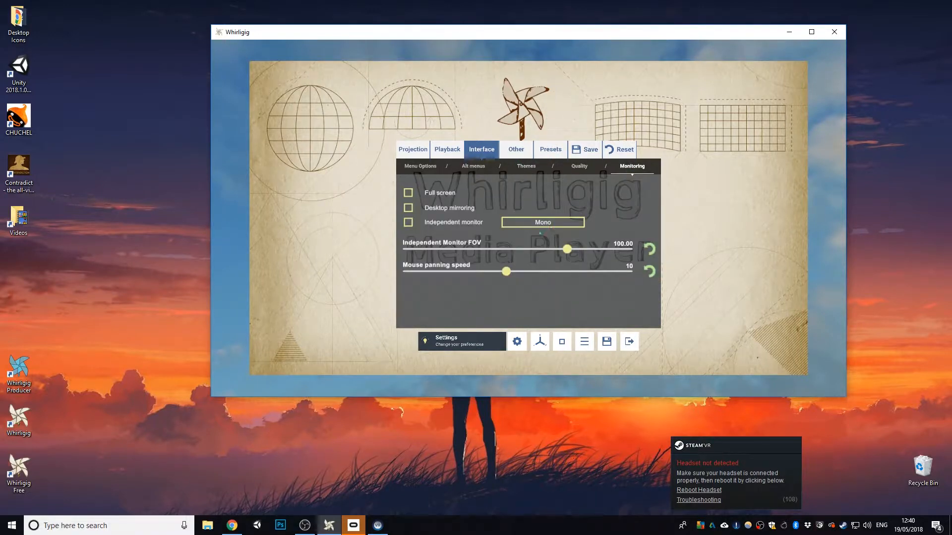
pyautogui.moveTo(583, 249); pyautogui.dragTo(631, 248)
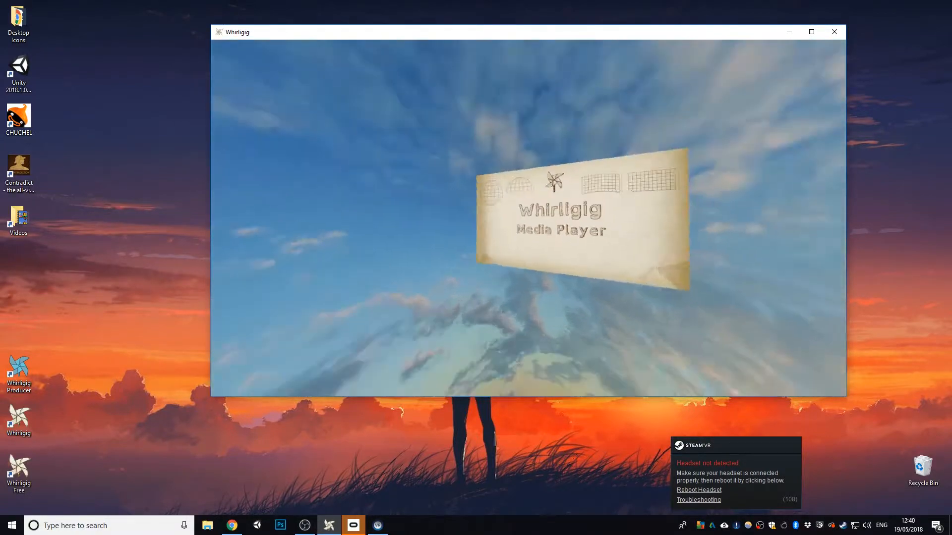
pyautogui.click(516, 341)
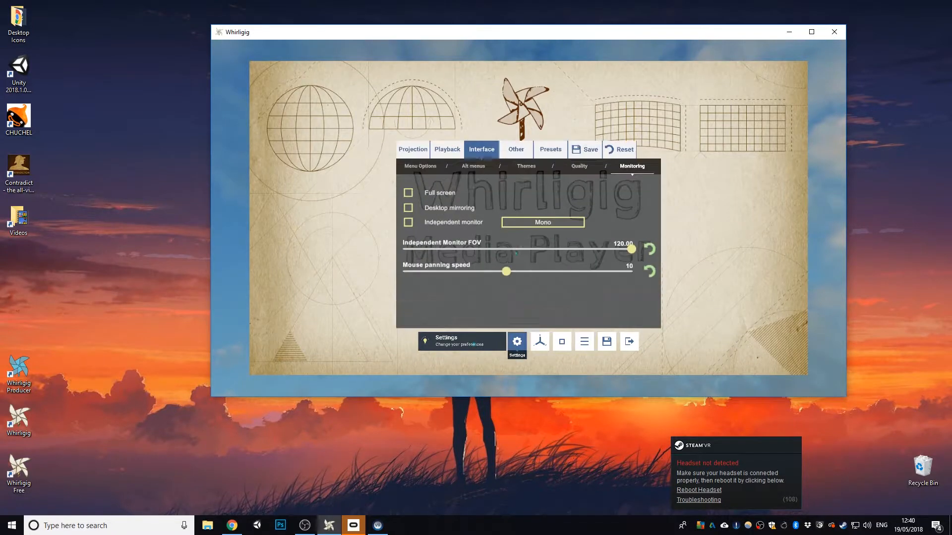
pyautogui.moveTo(630, 248); pyautogui.dragTo(404, 249)
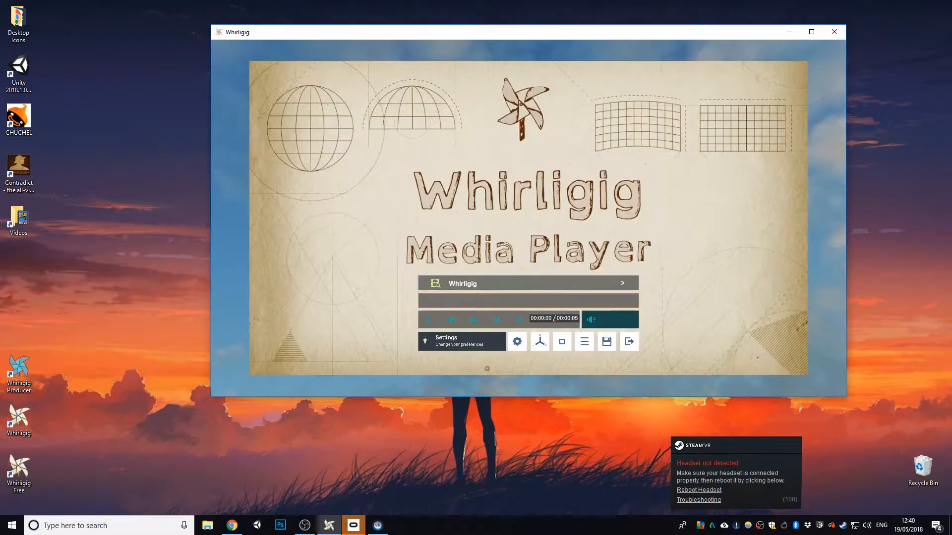
pyautogui.click(517, 341)
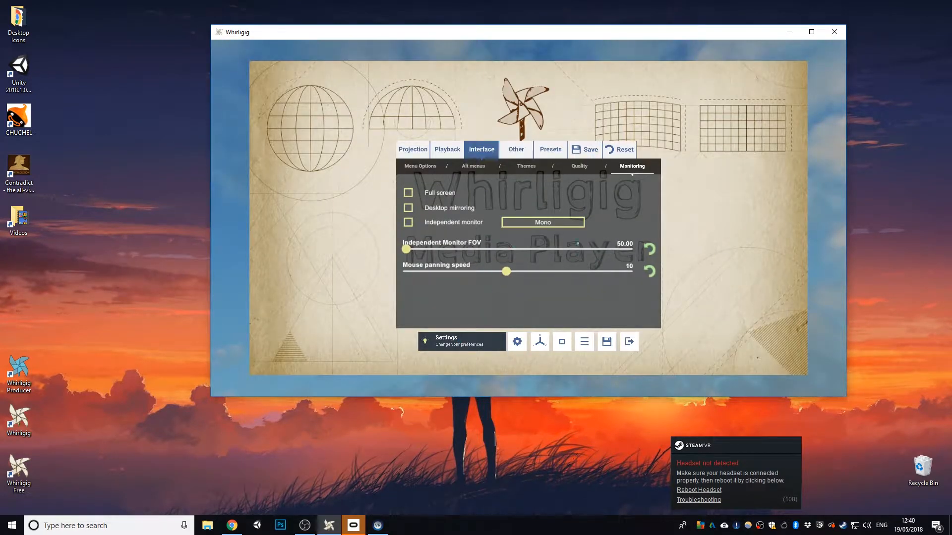
pyautogui.moveTo(405, 249); pyautogui.dragTo(584, 249)
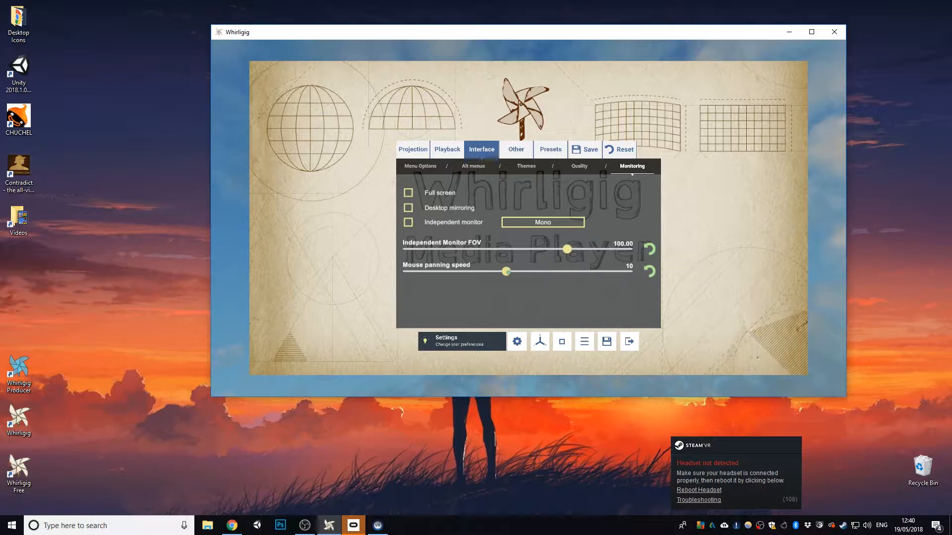
pyautogui.moveTo(506, 272); pyautogui.dragTo(631, 272)
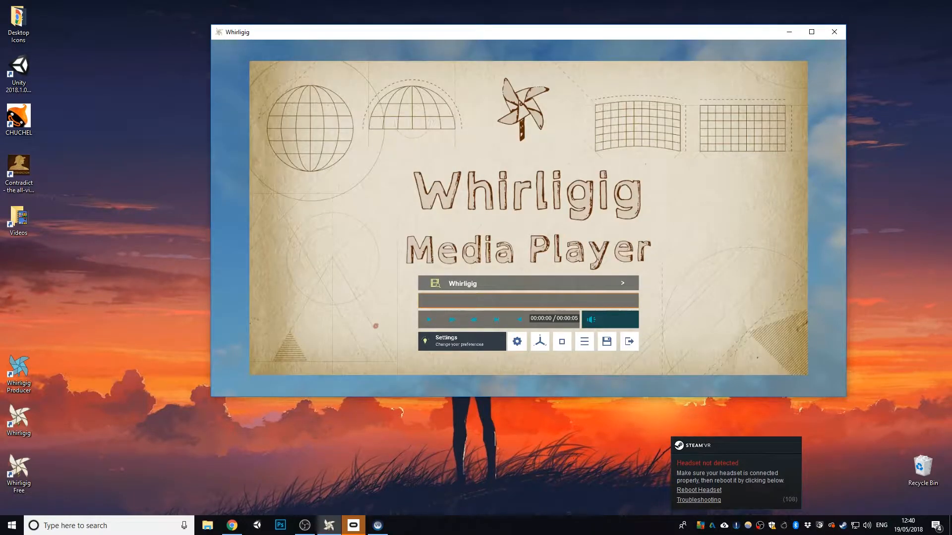
# - Lower the mouse panning speed to 1
pyautogui.click(516, 341)
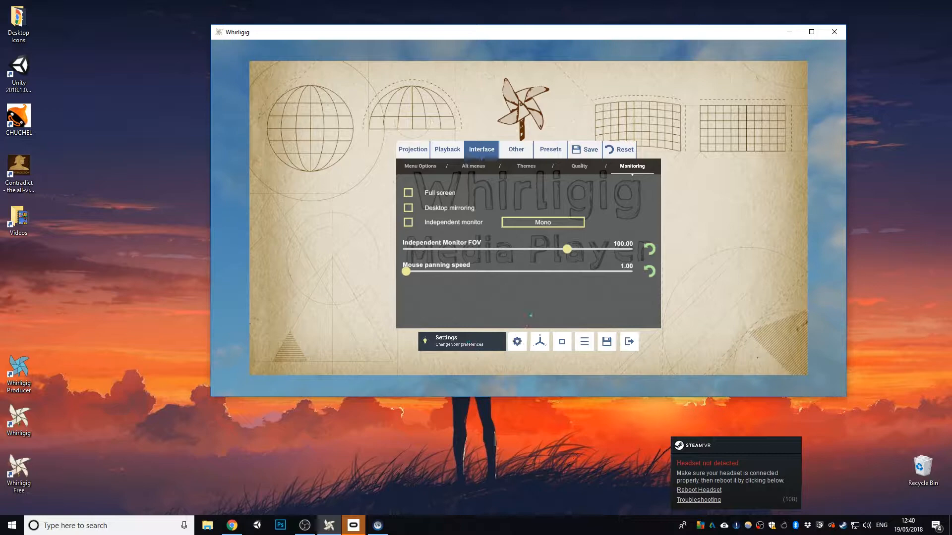
pyautogui.moveTo(404, 272); pyautogui.dragTo(505, 271)
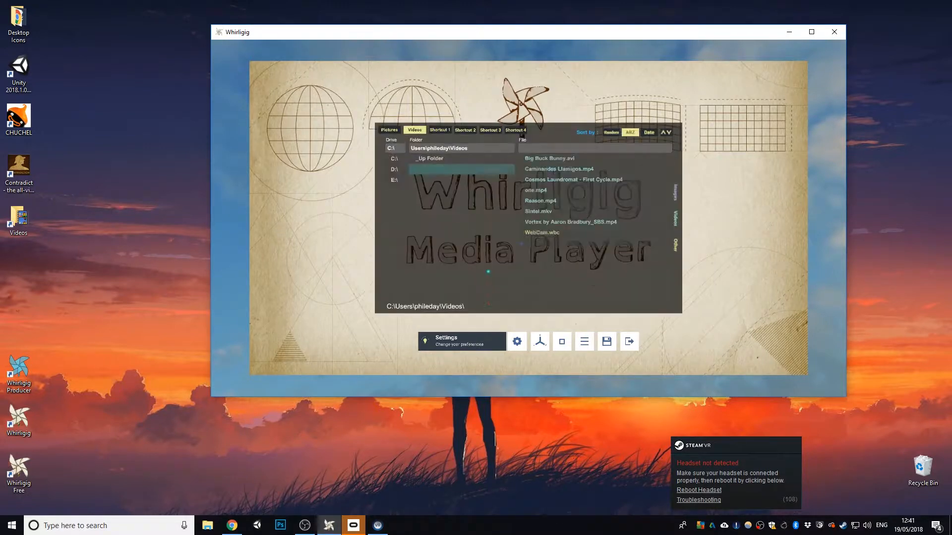
# - Browse the Videos list and open Big Buck Bunny.avi for playback
pyautogui.click(431, 159)
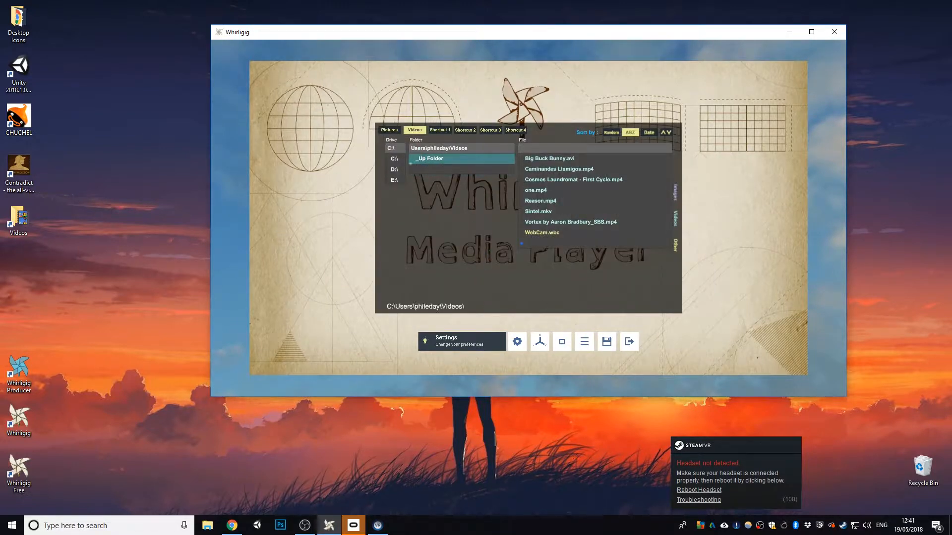
pyautogui.click(541, 200)
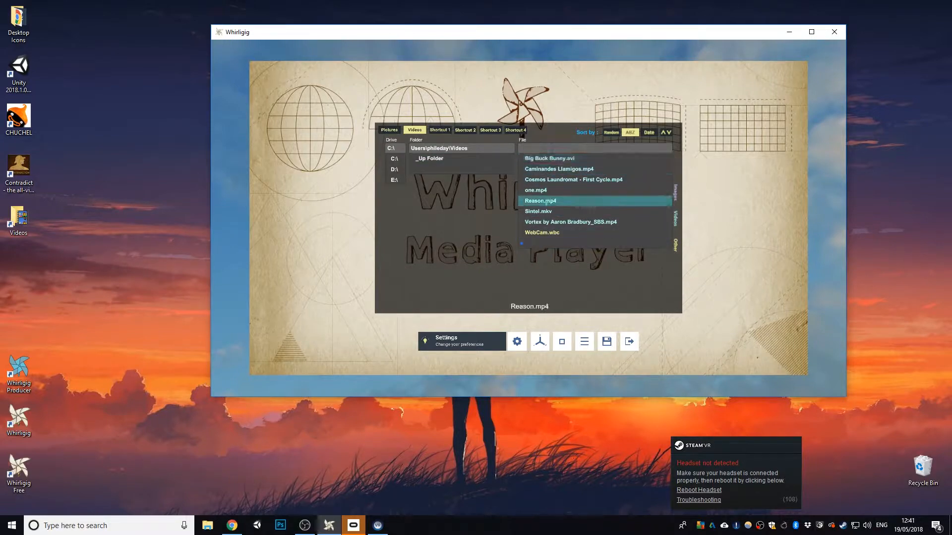
pyautogui.click(572, 179)
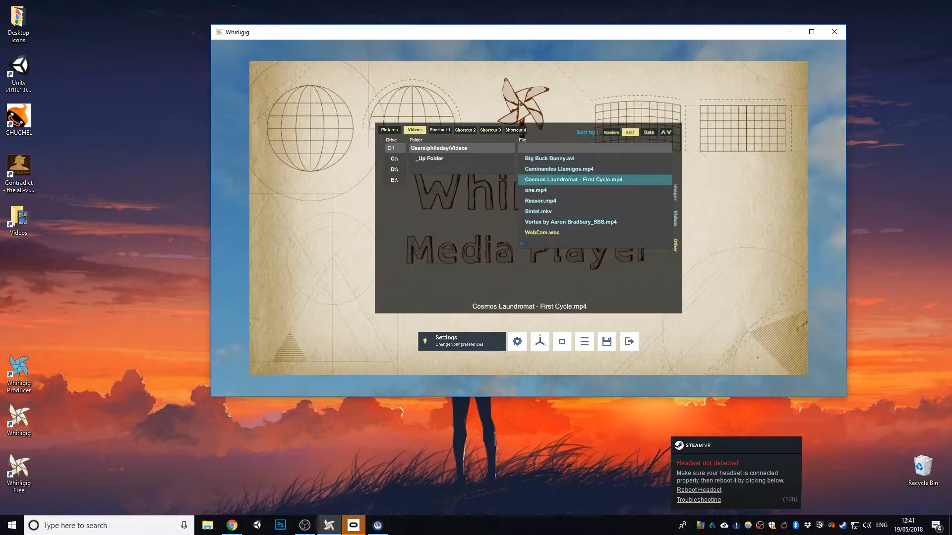
pyautogui.click(549, 159)
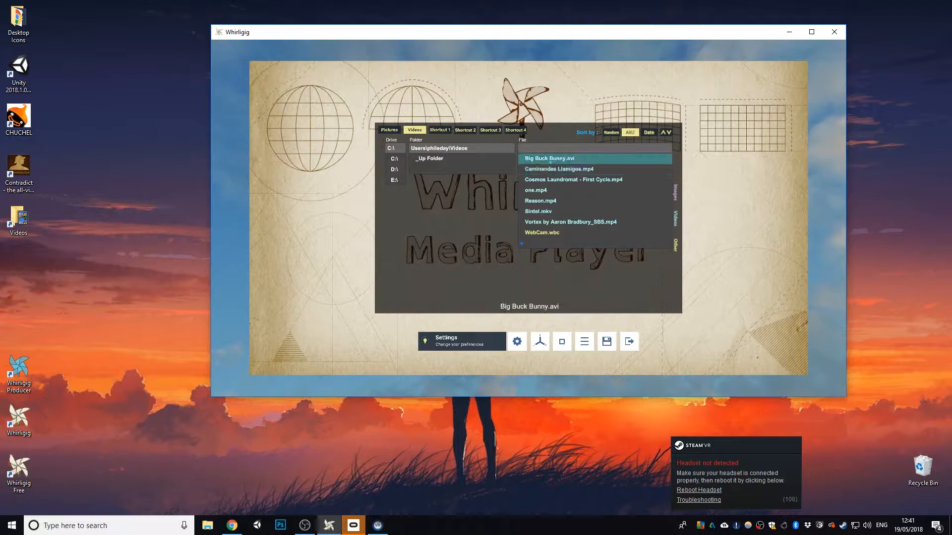
pyautogui.click(558, 168)
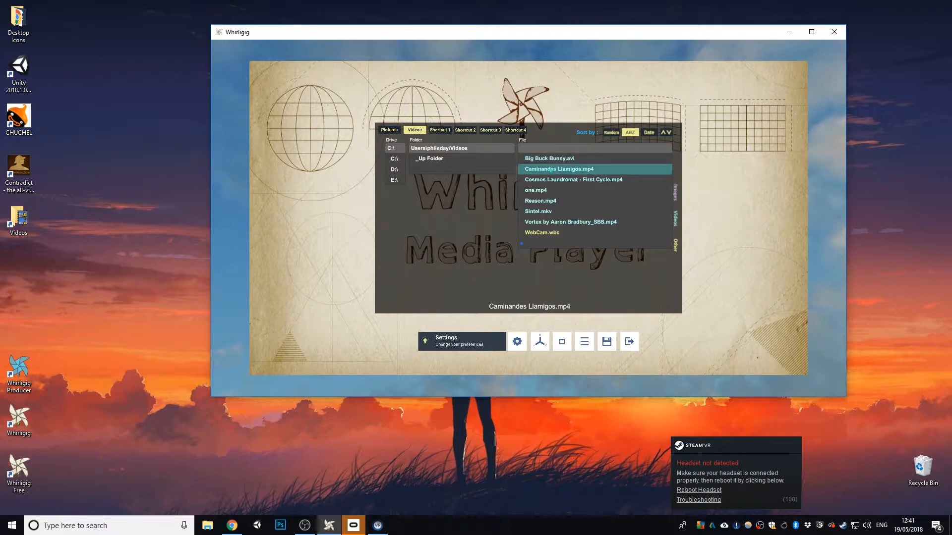
pyautogui.doubleClick(549, 159)
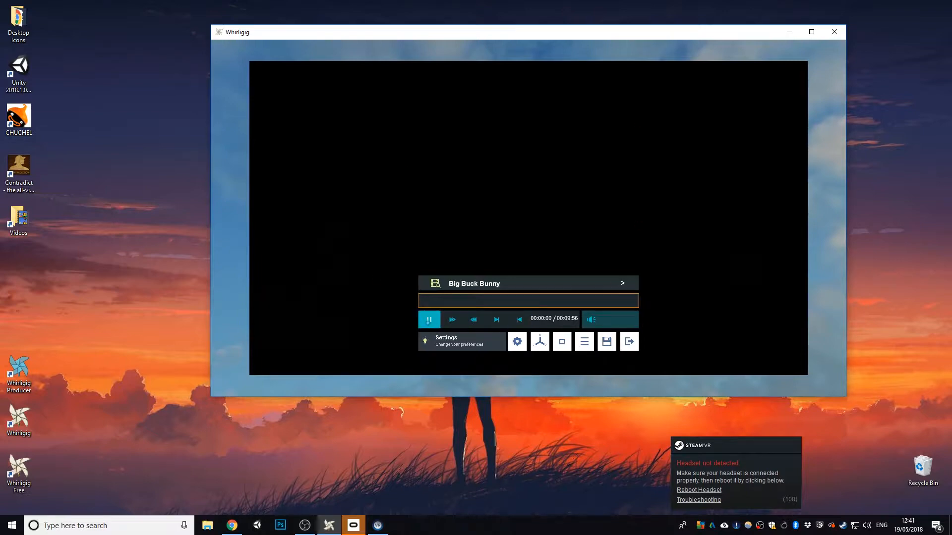
# - Start Big Buck Bunny playing and skip ahead to about two minutes in
pyautogui.click(428, 319)
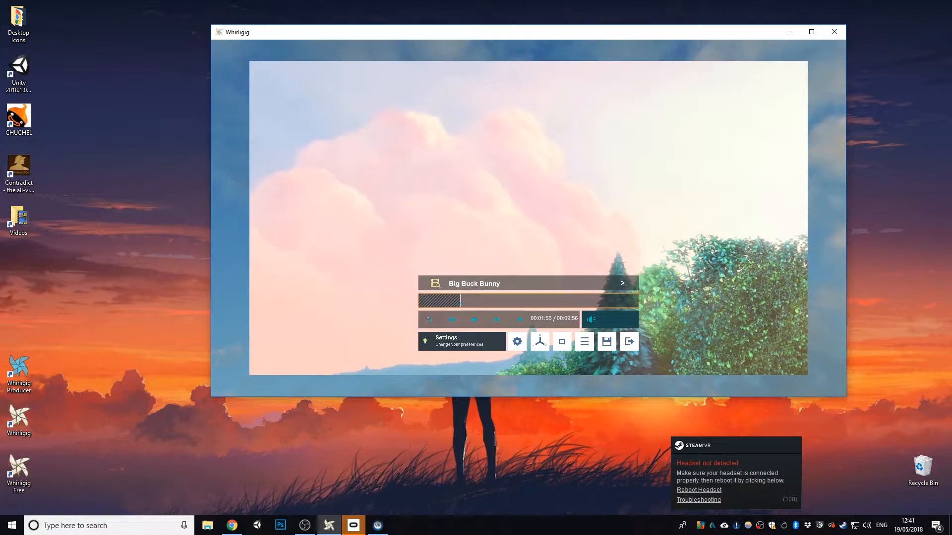
pyautogui.click(428, 318)
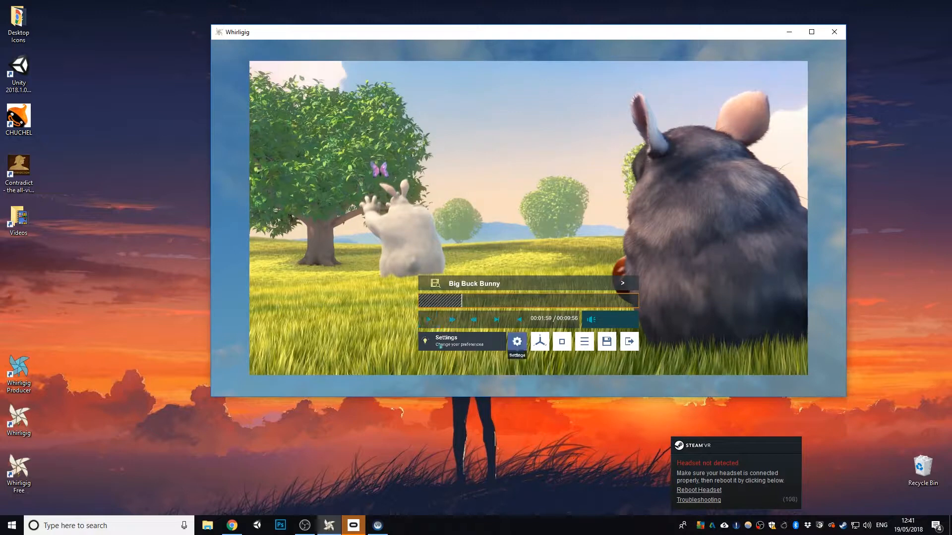
# - In Playback > Video Paths, switch to a different video render path, reloading Big Buck Bunny
pyautogui.click(516, 341)
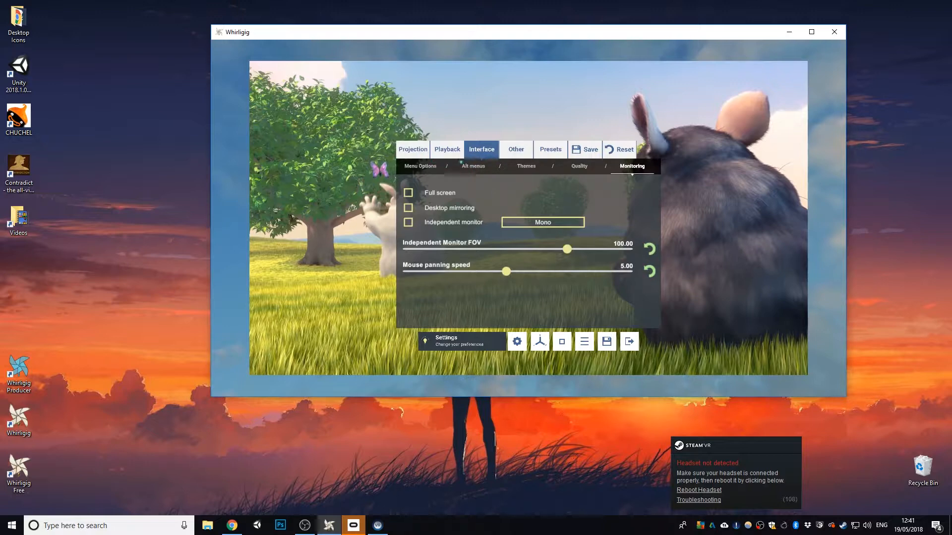
pyautogui.click(446, 149)
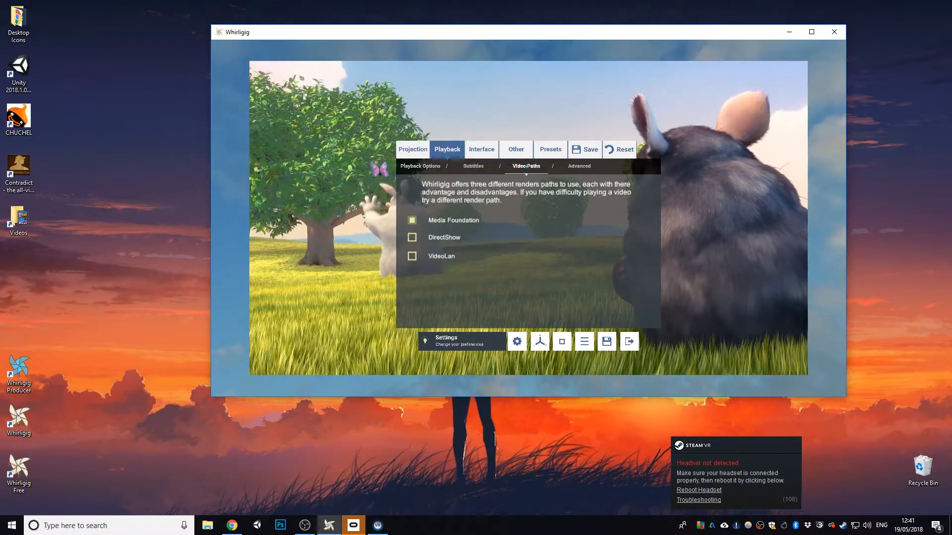
pyautogui.click(412, 237)
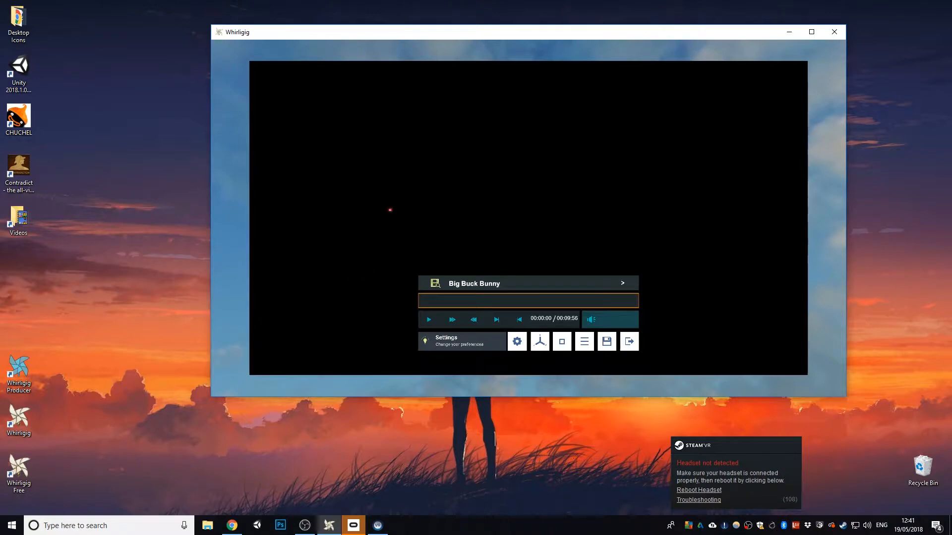
pyautogui.click(428, 319)
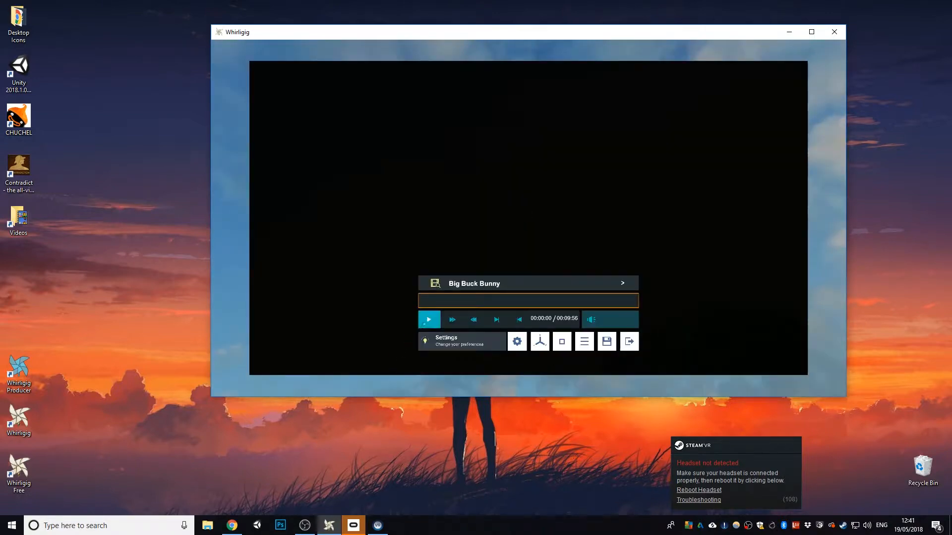
# - Play Big Buck Bunny, jump to about 4:48 and pause
pyautogui.click(428, 319)
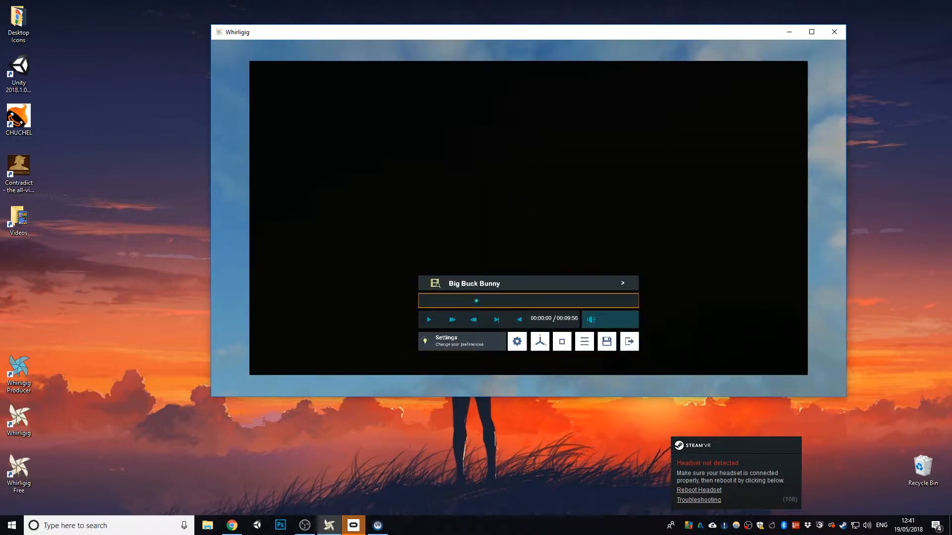
pyautogui.click(428, 319)
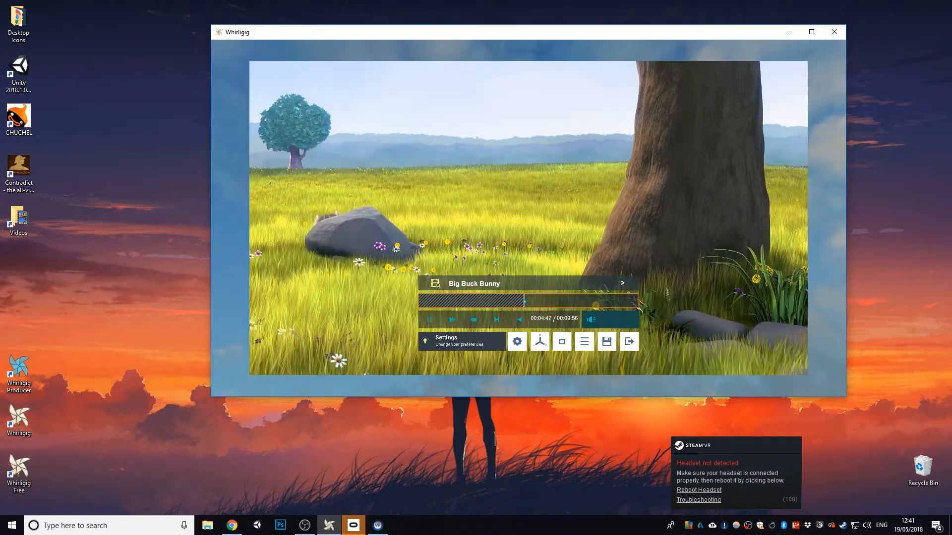
pyautogui.click(429, 318)
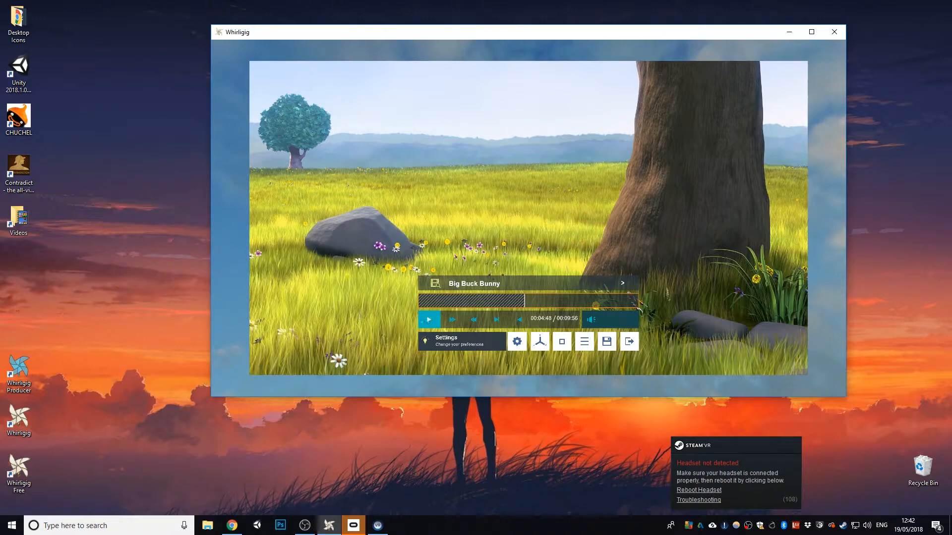
pyautogui.click(428, 318)
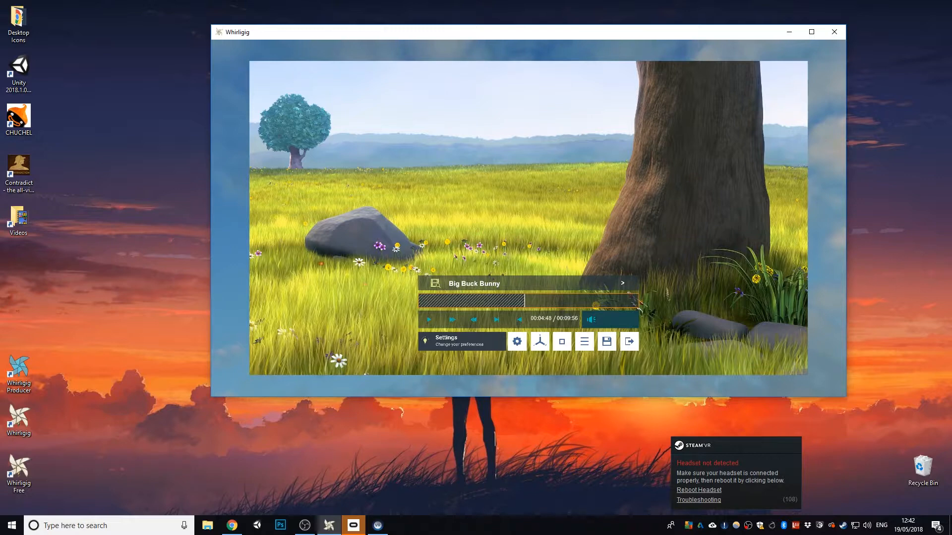
pyautogui.moveTo(149, 249)
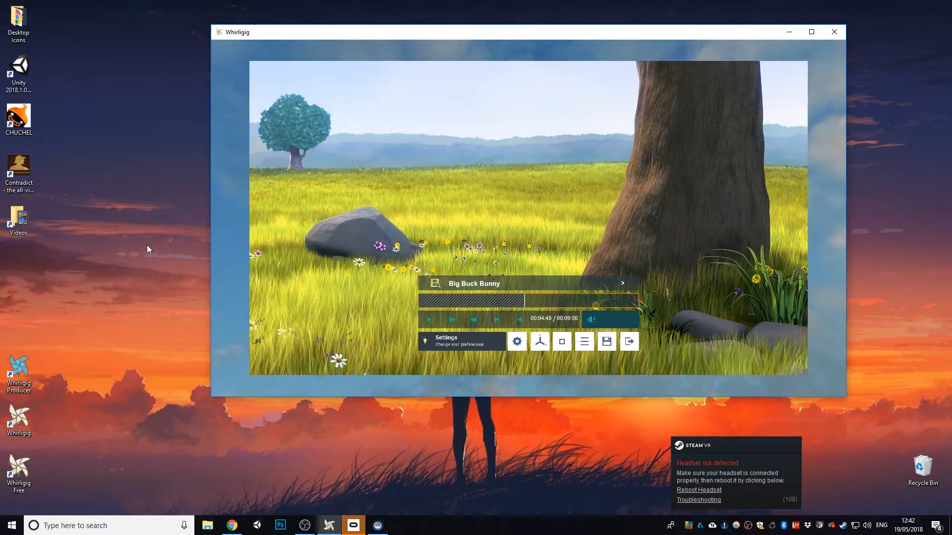
# - Open Caminandes Llamigos.mp4 from the desktop Videos folder and play it in Whirligig
pyautogui.doubleClick(19, 220)
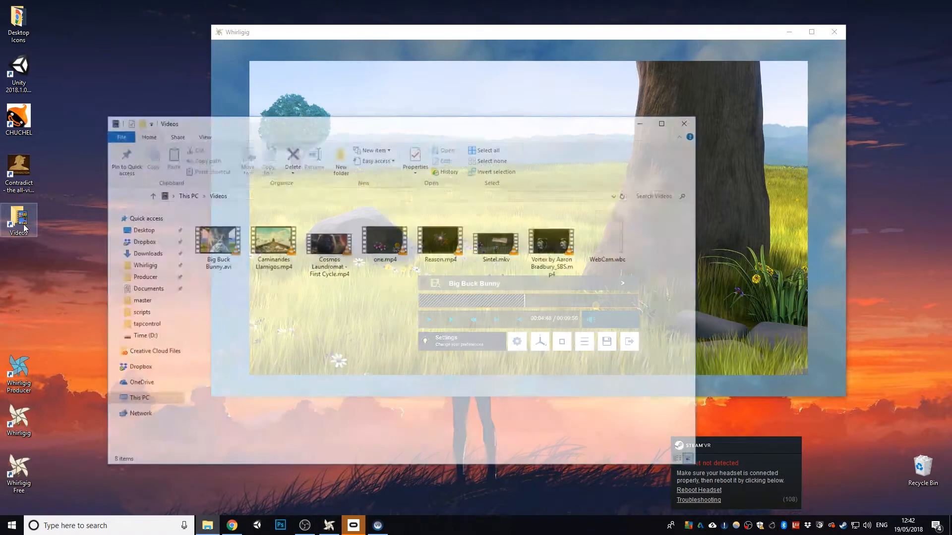
pyautogui.click(271, 237)
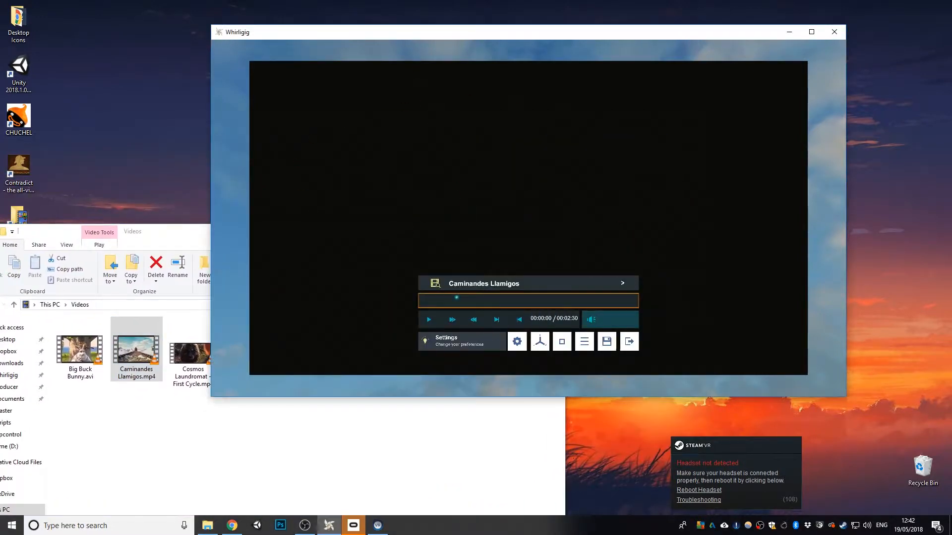
pyautogui.click(428, 319)
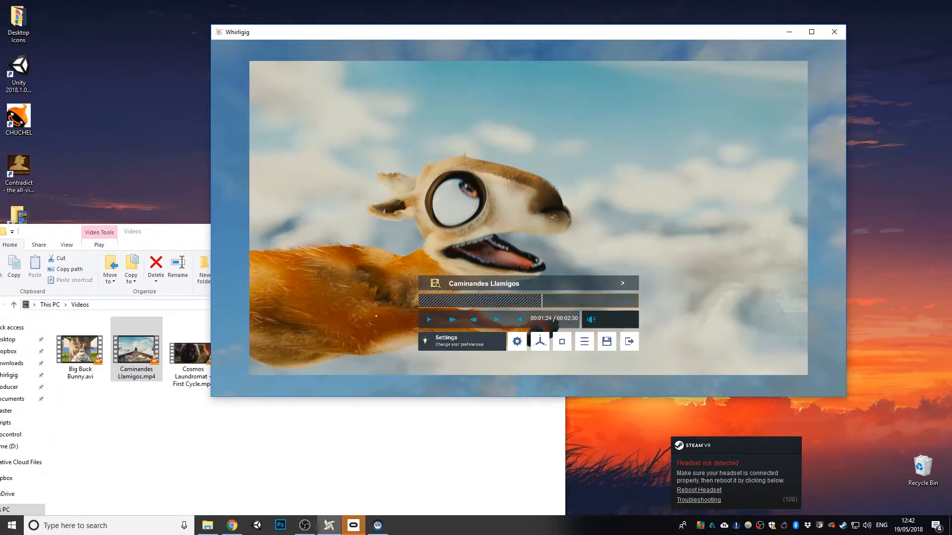
pyautogui.moveTo(516, 340)
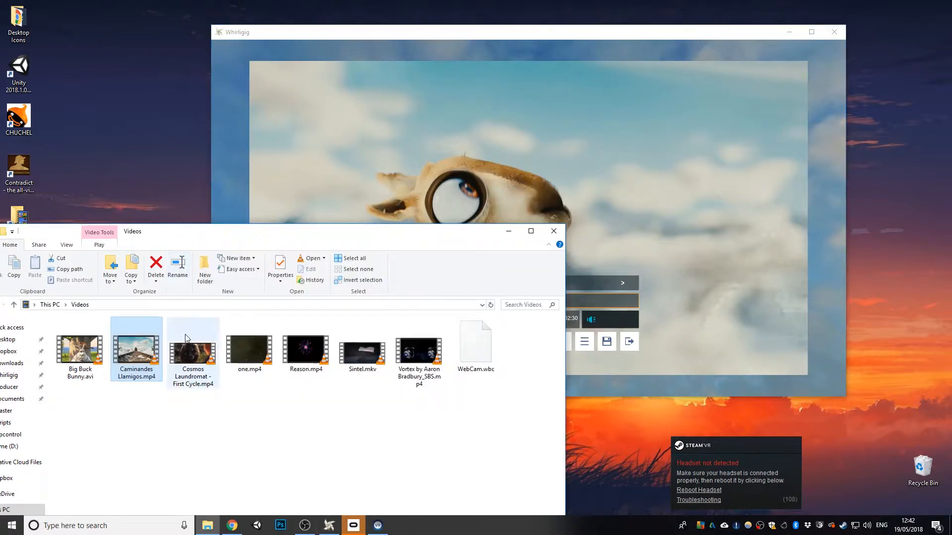
# - Open Vortex by Aaron Bradbury_SBS.mp4 from the Videos folder and start it playing
pyautogui.click(418, 354)
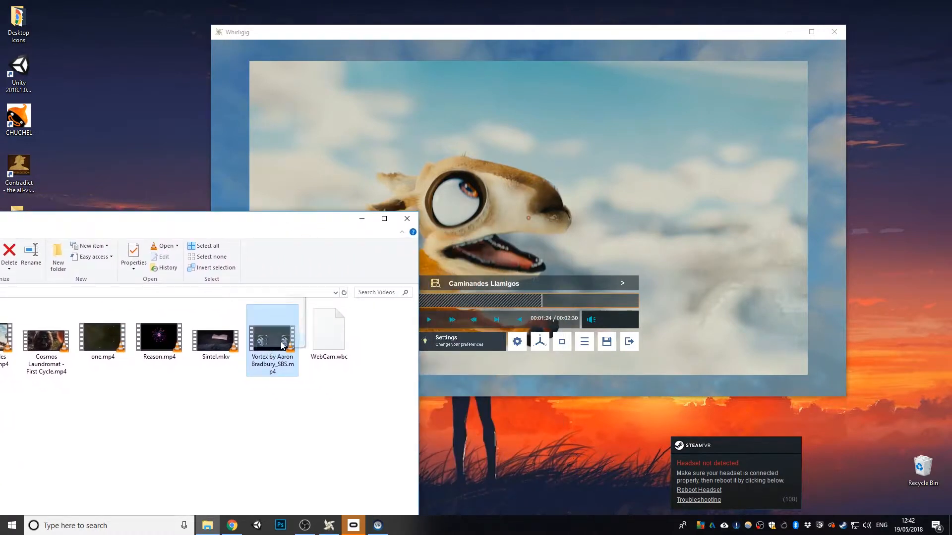
pyautogui.doubleClick(271, 322)
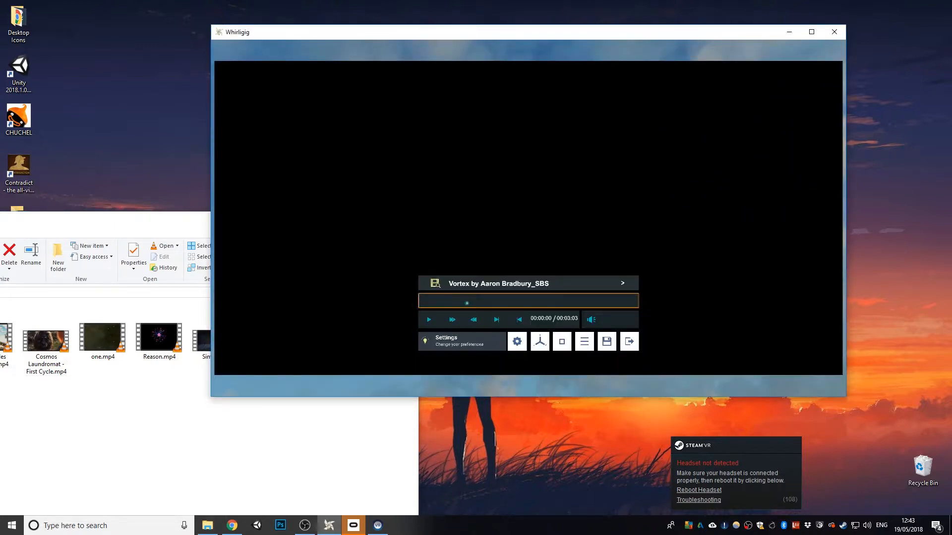
pyautogui.click(429, 320)
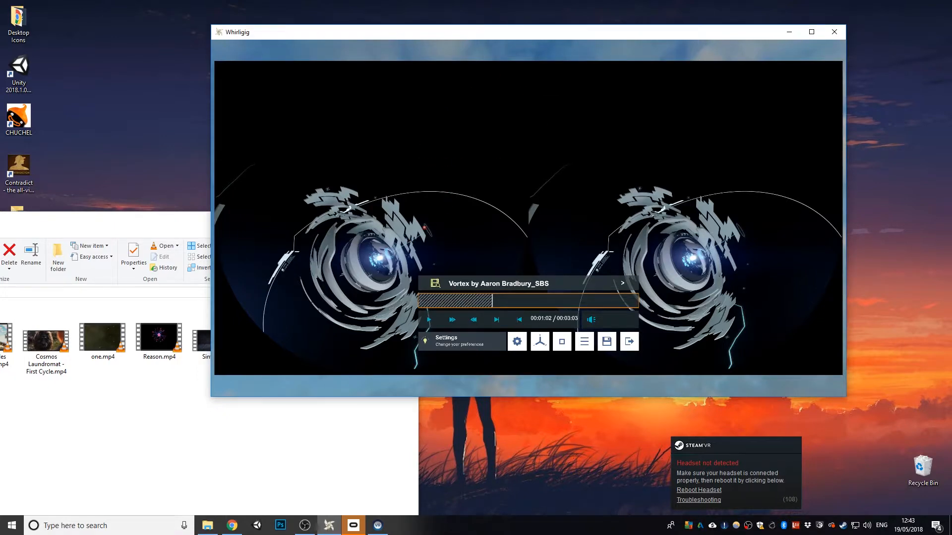
pyautogui.click(560, 340)
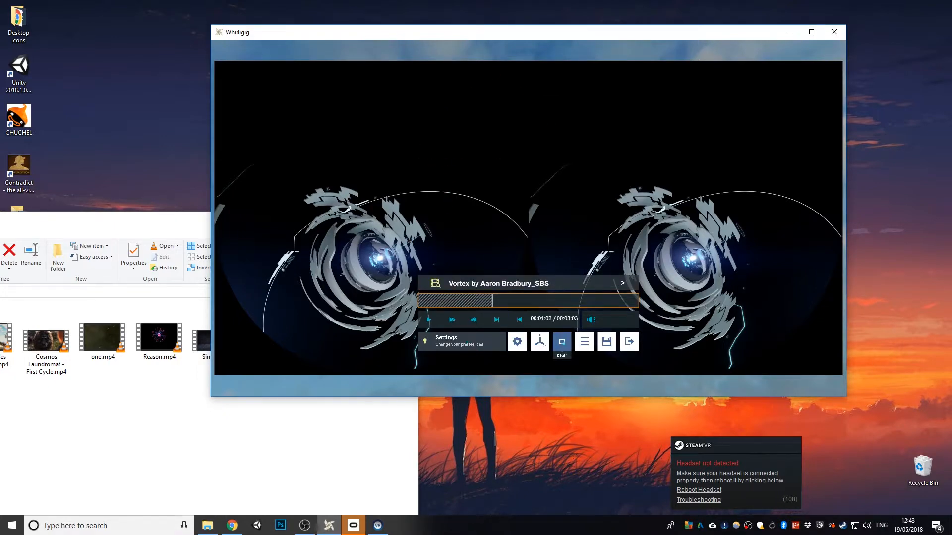
# - Treat Vortex as side-by-side stereo with a fisheye 180 projection tilted to -35
pyautogui.click(561, 341)
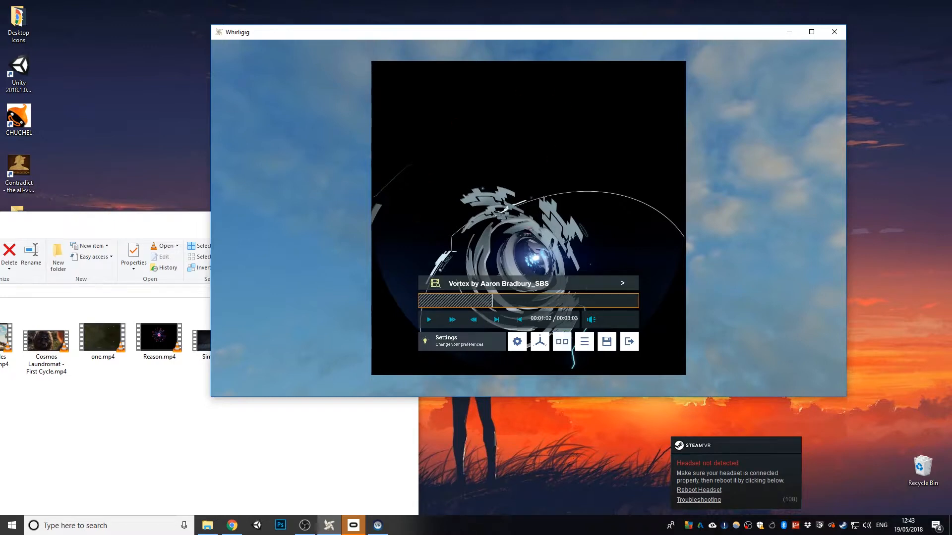
pyautogui.click(515, 340)
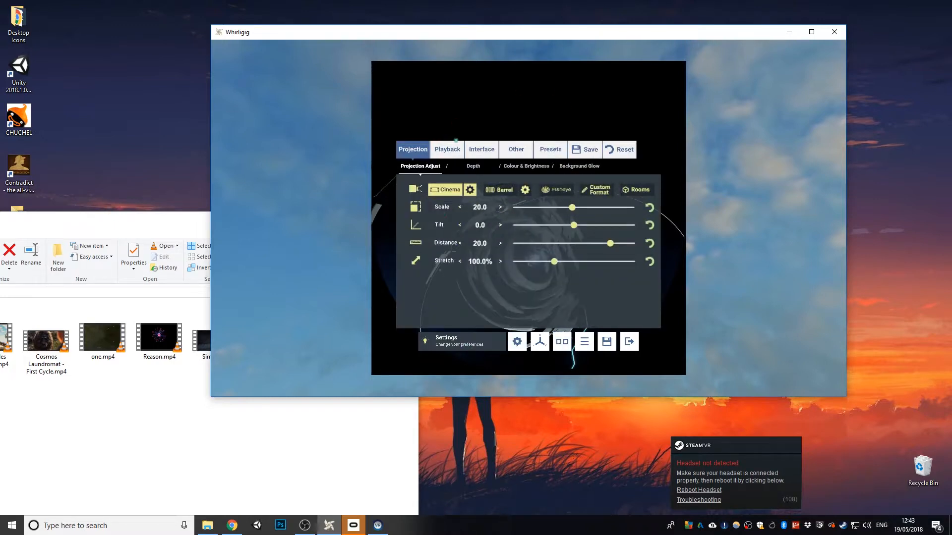
pyautogui.click(556, 189)
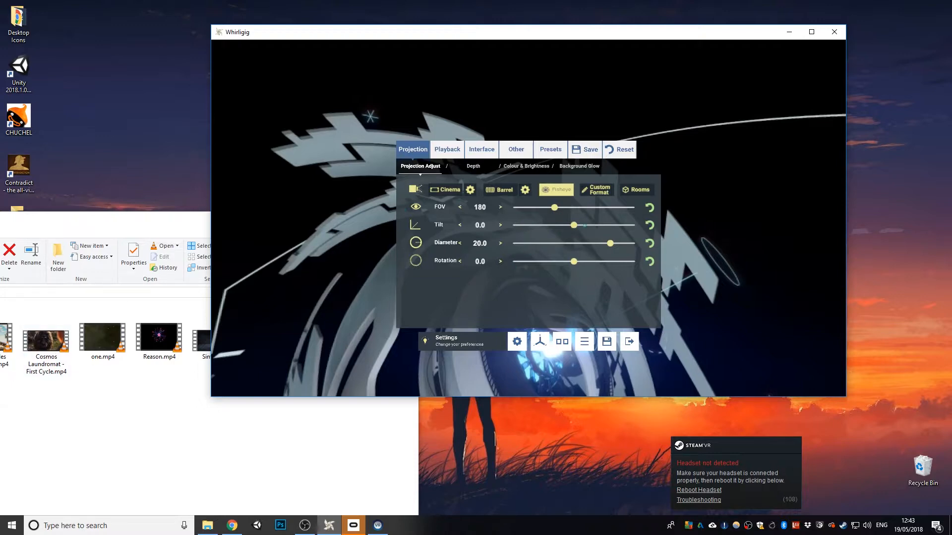
pyautogui.moveTo(574, 225); pyautogui.dragTo(553, 225)
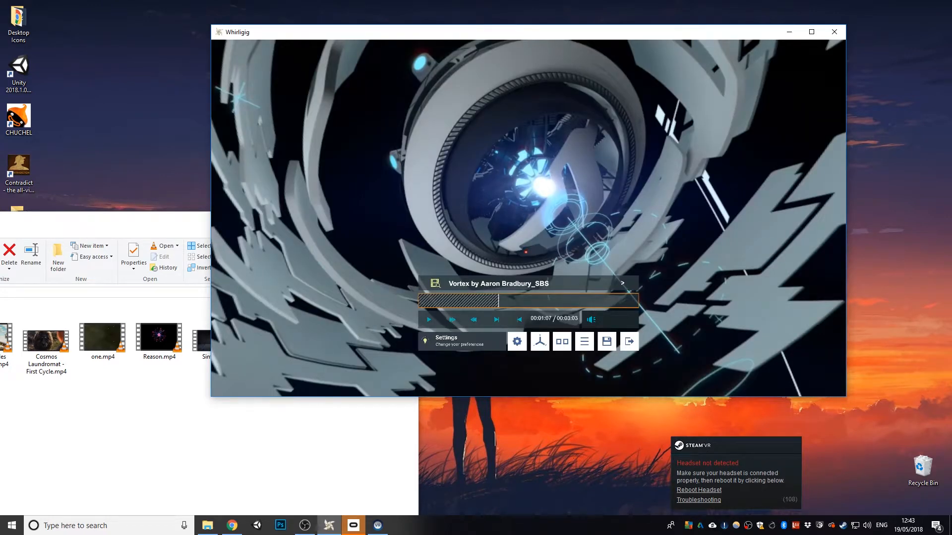
# - Bring up the Interface > Monitoring settings
pyautogui.click(517, 340)
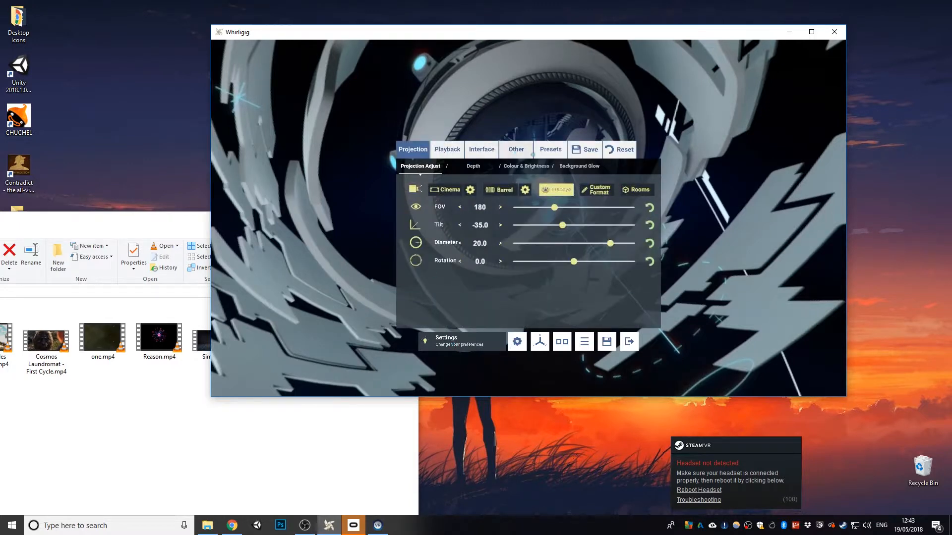
pyautogui.click(481, 149)
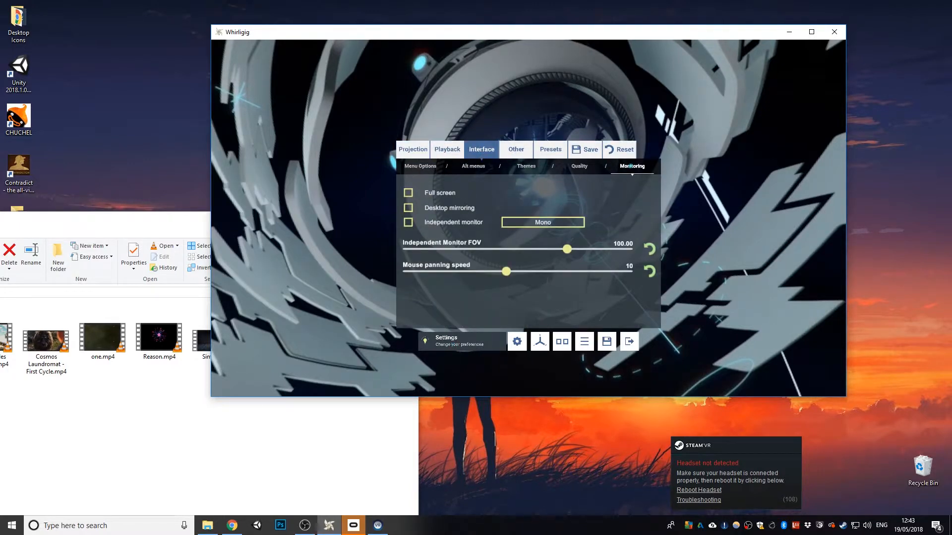